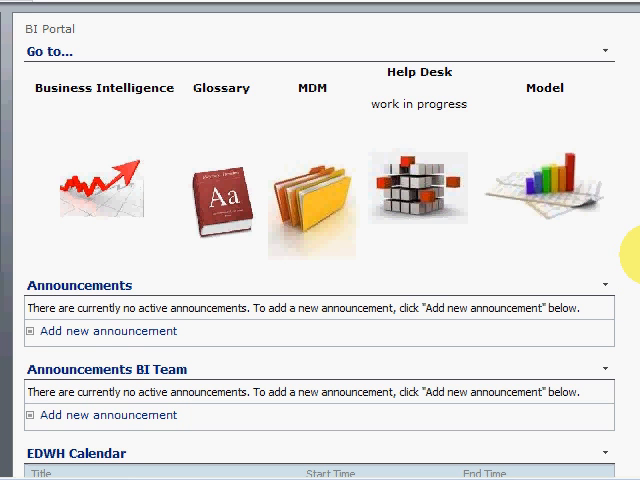
{"action": "mouse_move", "coordinate": [424, 247]}
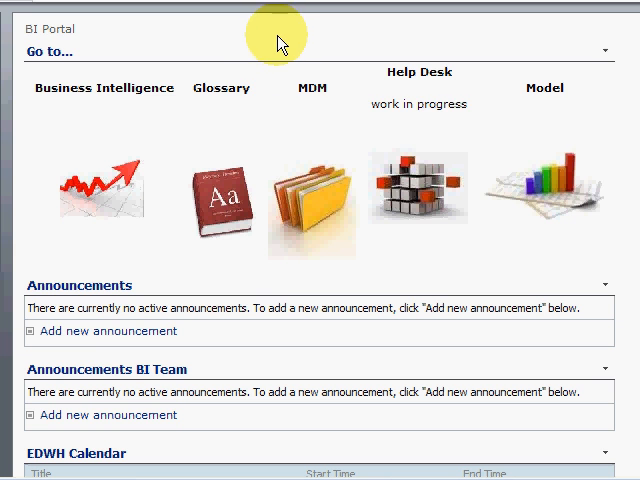
{"action": "mouse_move", "coordinate": [232, 120]}
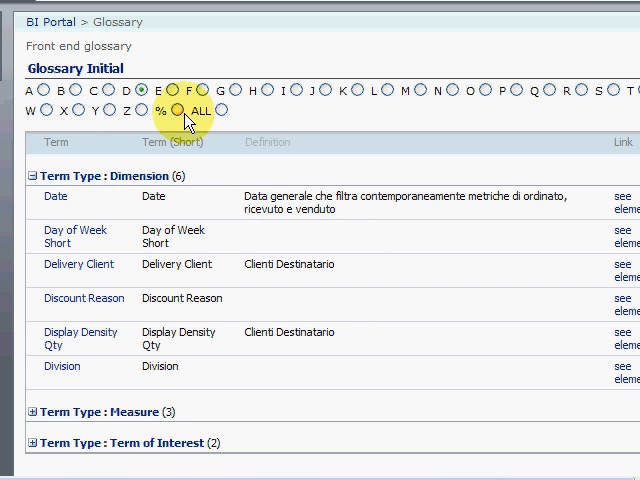
{"action": "left_click", "coordinate": [143, 89]}
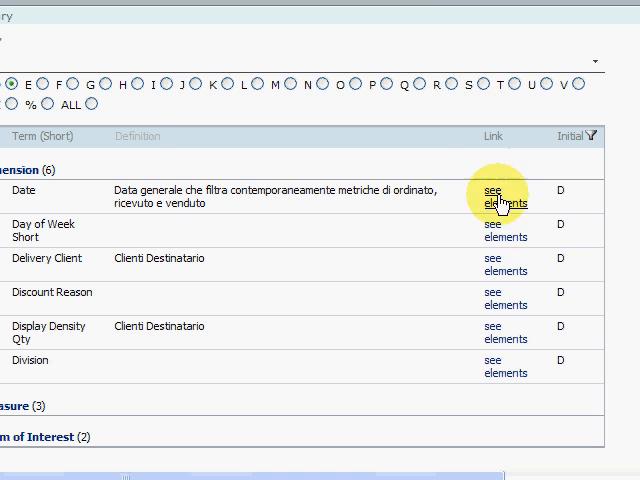
{"action": "mouse_move", "coordinate": [595, 335]}
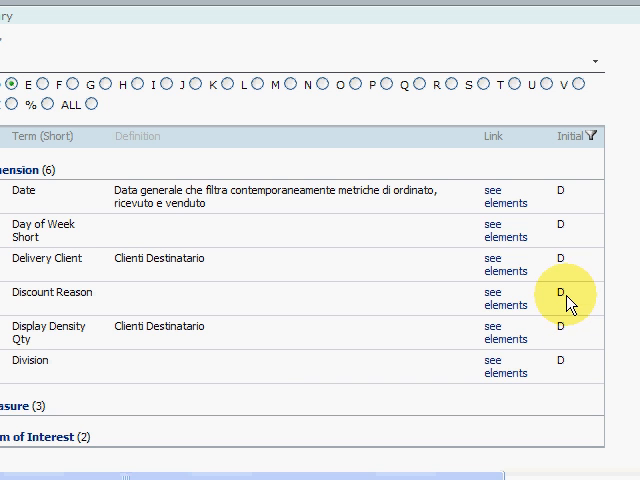
{"action": "mouse_move", "coordinate": [365, 93]}
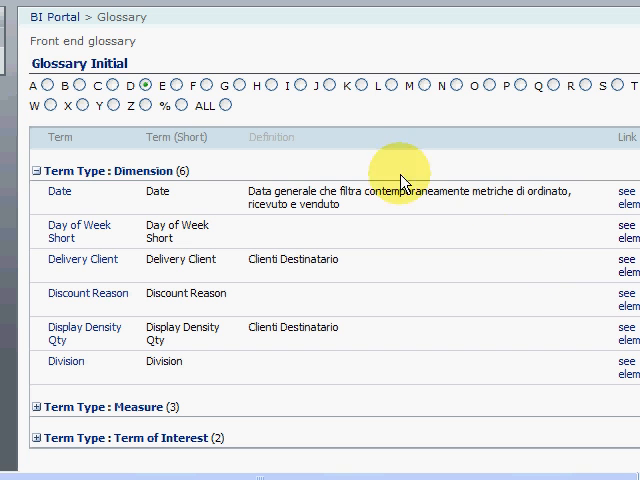
{"action": "mouse_move", "coordinate": [130, 104]}
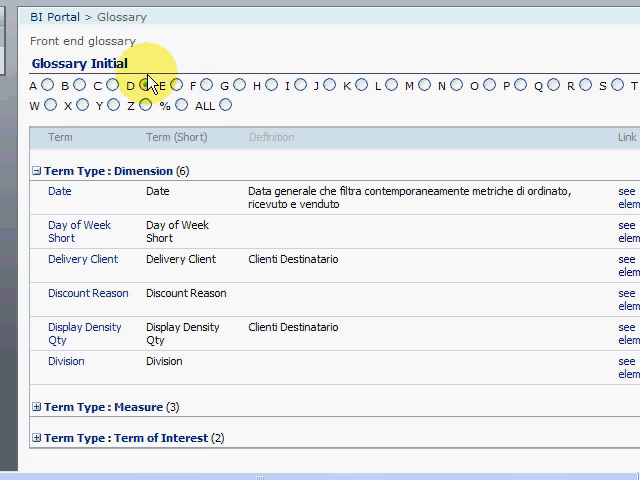
{"action": "mouse_move", "coordinate": [152, 91]}
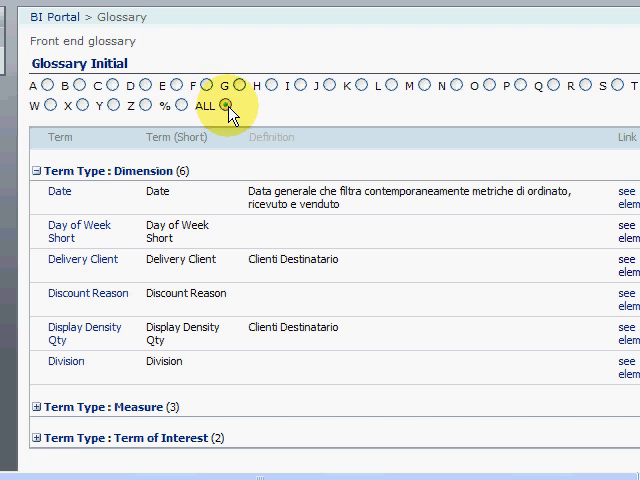
{"action": "left_click", "coordinate": [228, 104]}
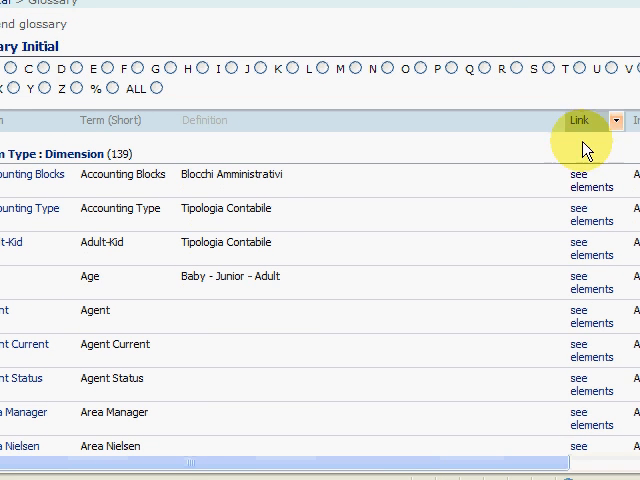
{"action": "mouse_move", "coordinate": [285, 7]}
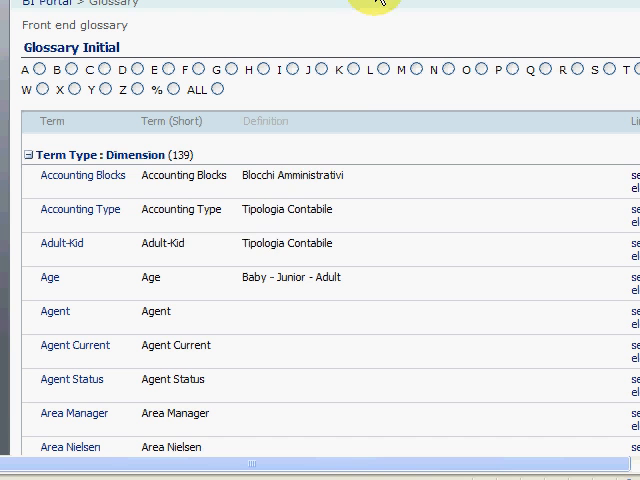
{"action": "mouse_move", "coordinate": [105, 197]}
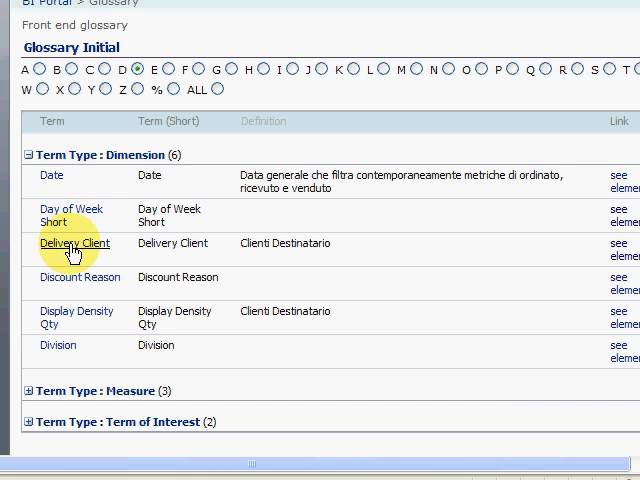
{"action": "mouse_move", "coordinate": [168, 188]}
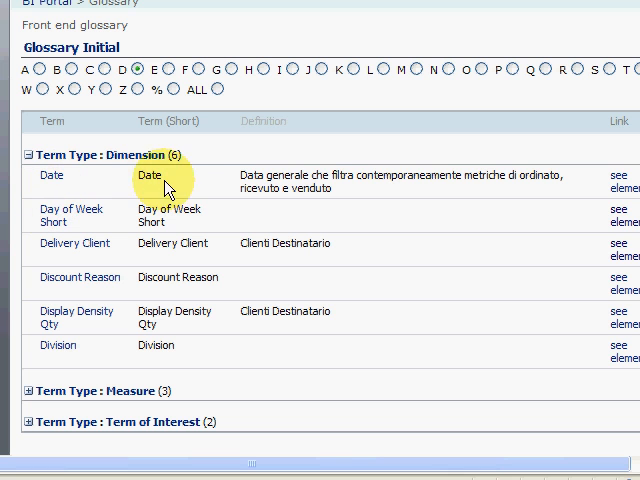
{"action": "mouse_move", "coordinate": [618, 182]}
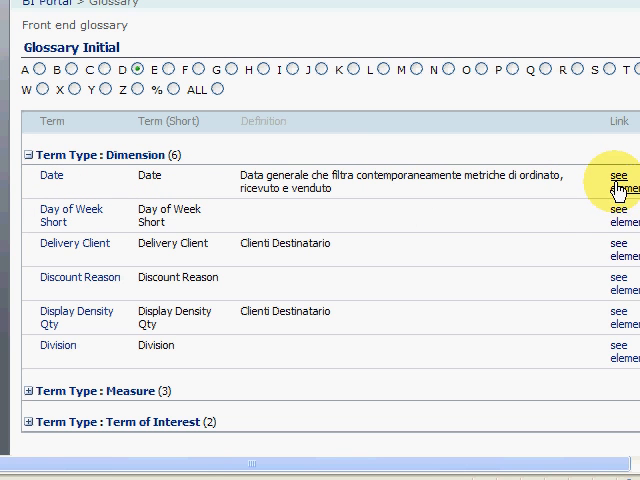
{"action": "mouse_move", "coordinate": [556, 206]}
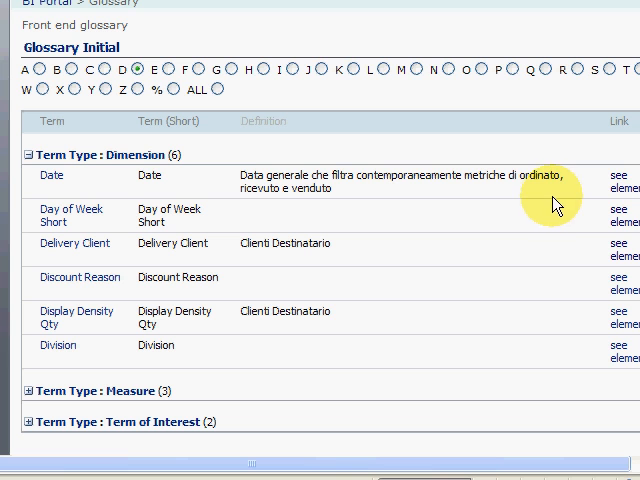
{"action": "mouse_move", "coordinate": [618, 201]}
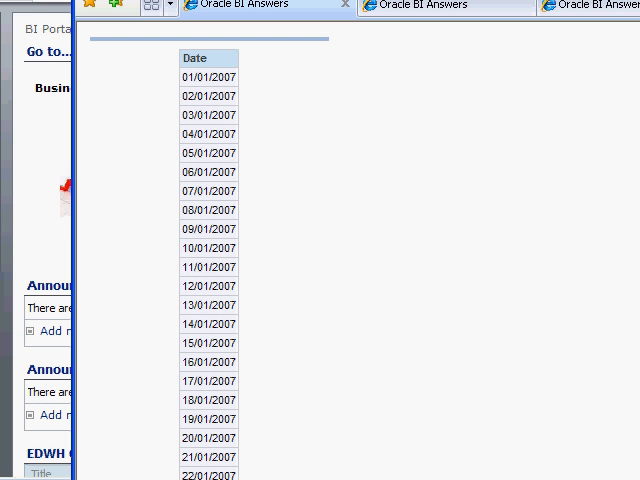
- Close the Internet Explorer window showing the Oracle BI Answers Date elements report
{"action": "left_click", "coordinate": [343, 7]}
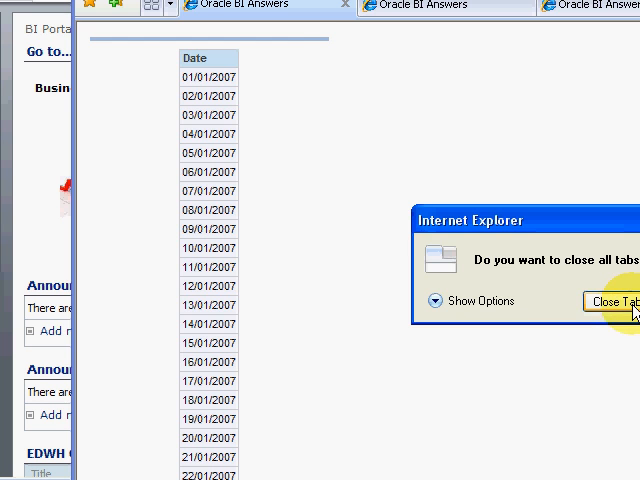